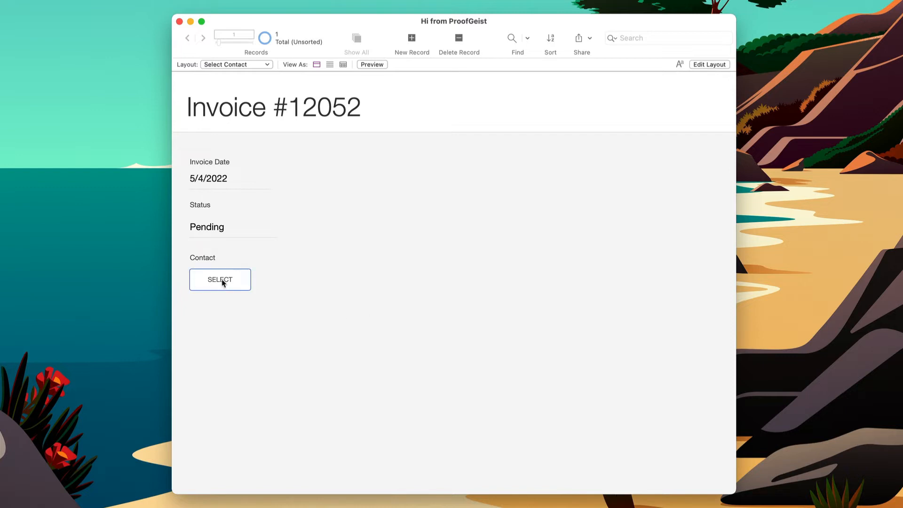
left_click(219, 279)
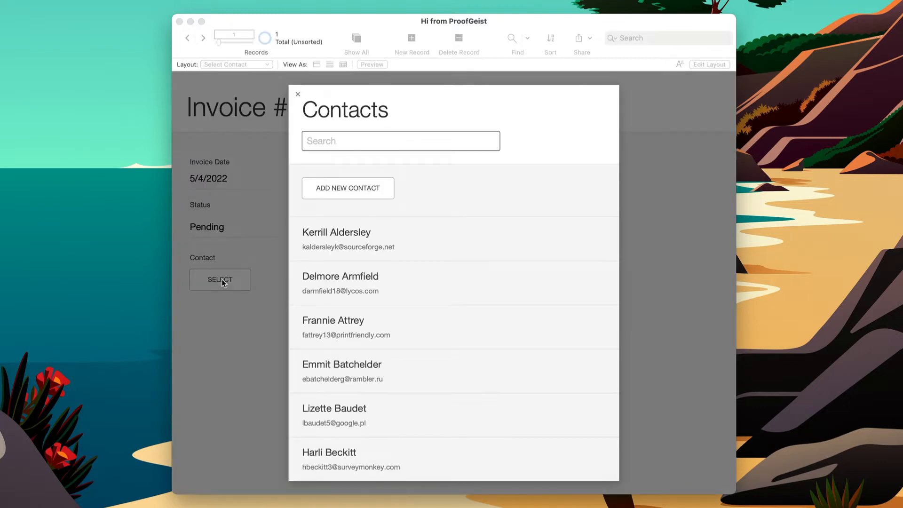
left_click(454, 239)
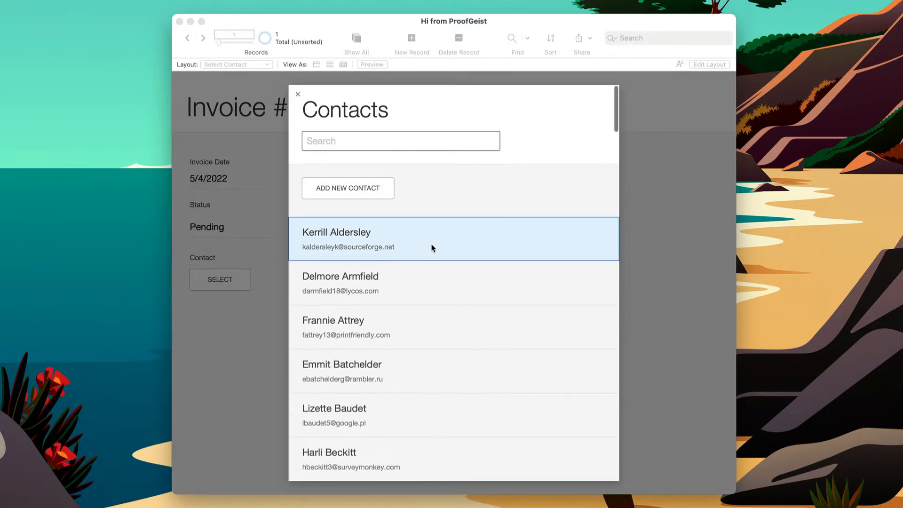
mouse_move(427, 172)
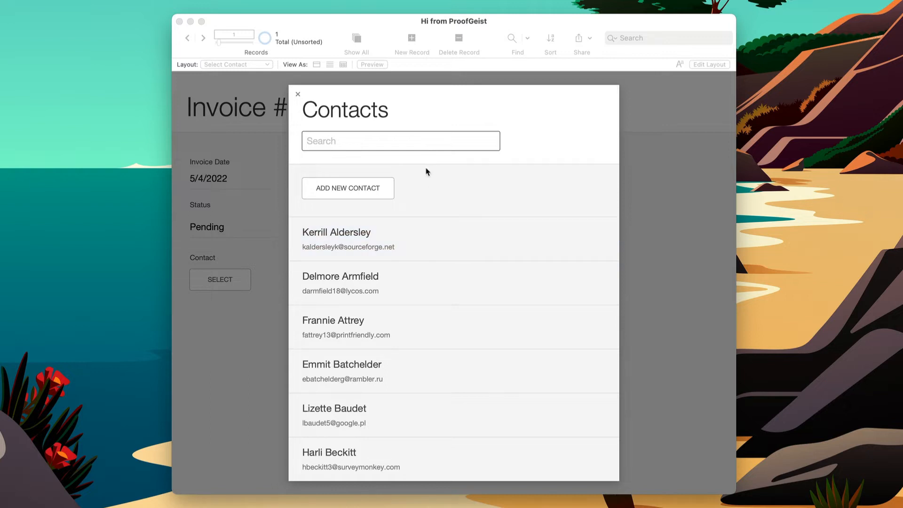
left_click(336, 239)
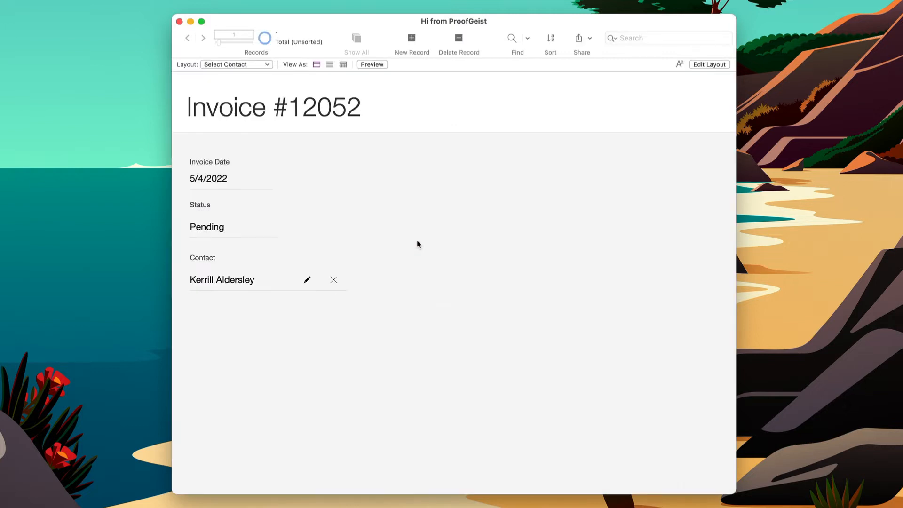
mouse_move(235, 278)
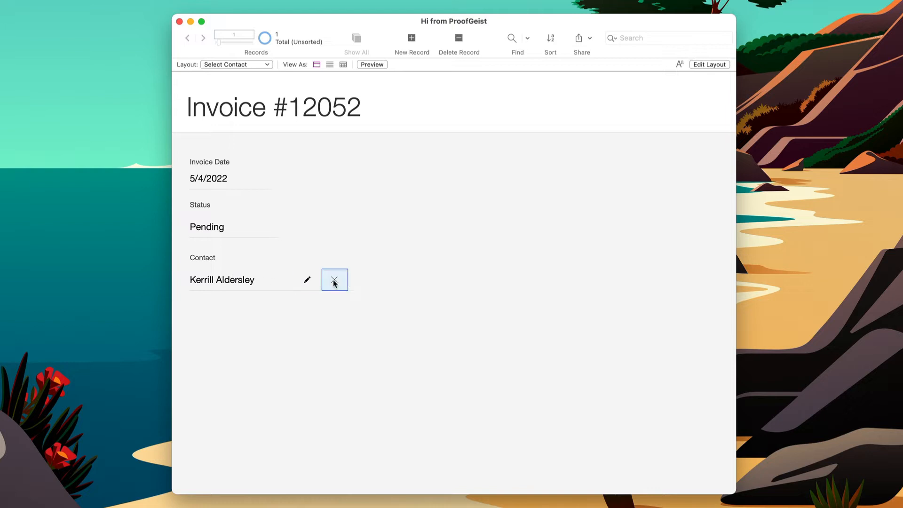
left_click(334, 280)
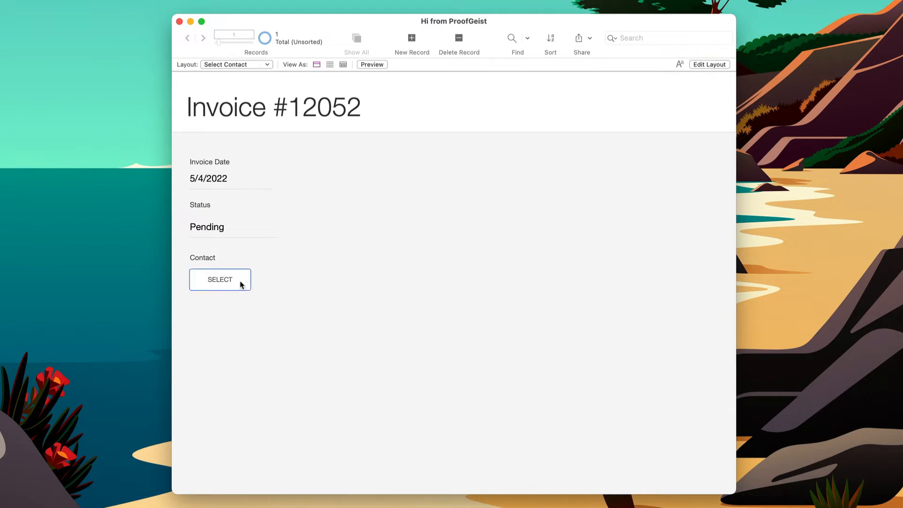
left_click(220, 279)
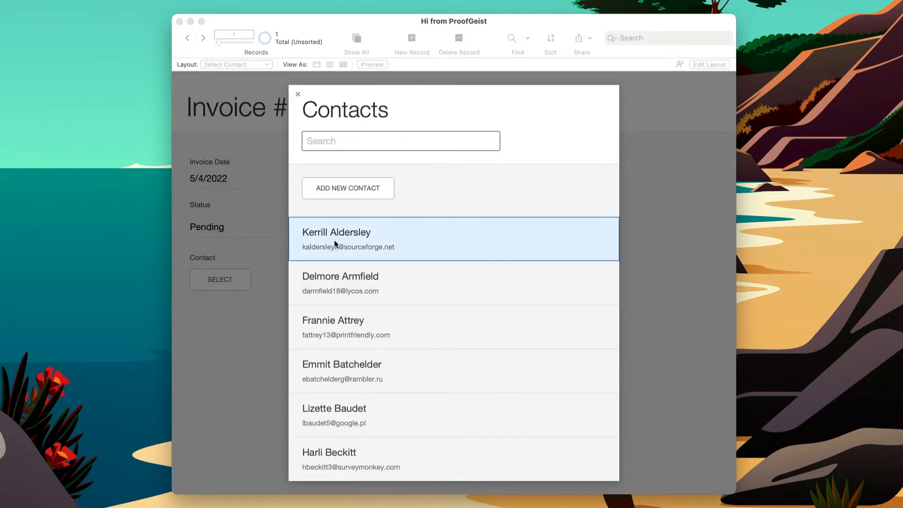
left_click(336, 232)
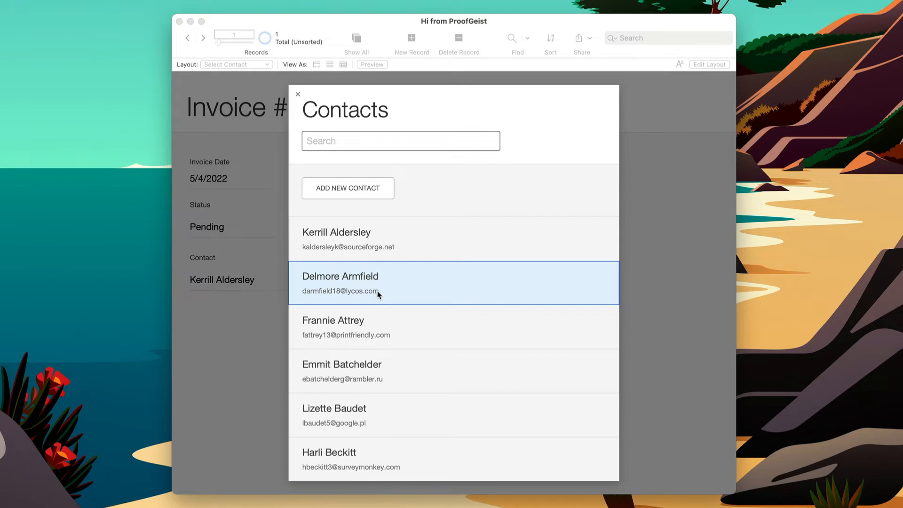
left_click(339, 282)
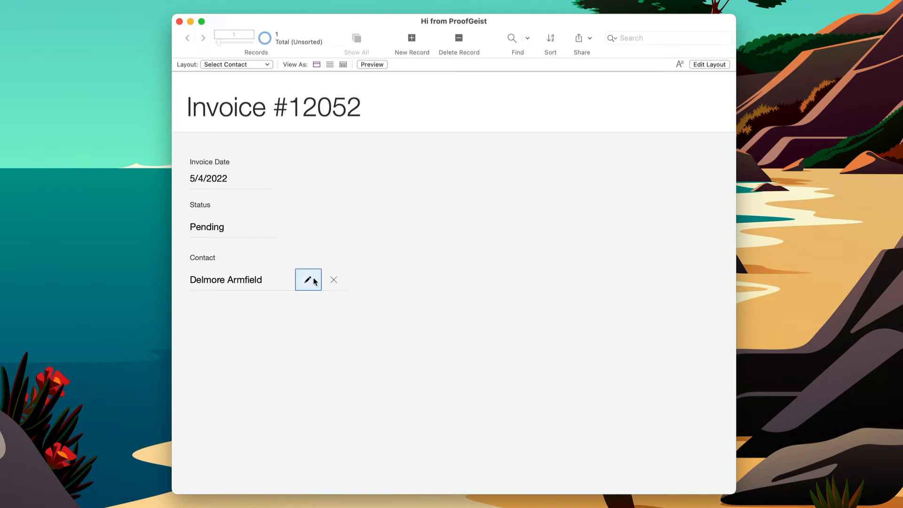
Step: Reopen the contact picker and start a new-contact entry, backing out once and retrying
left_click(307, 280)
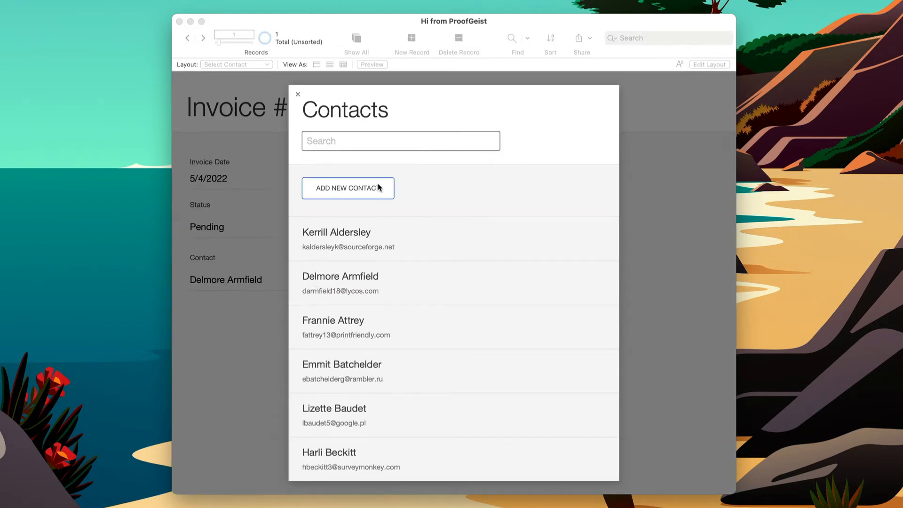
left_click(347, 188)
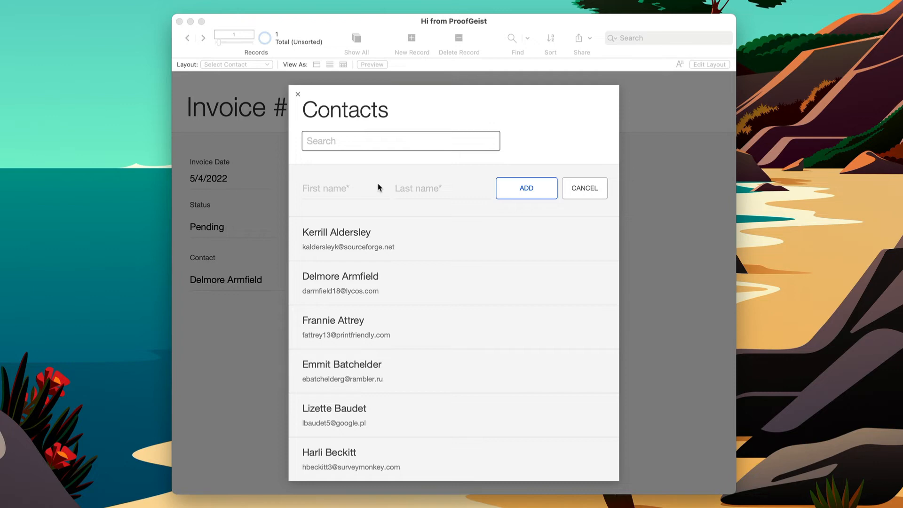
left_click(584, 188)
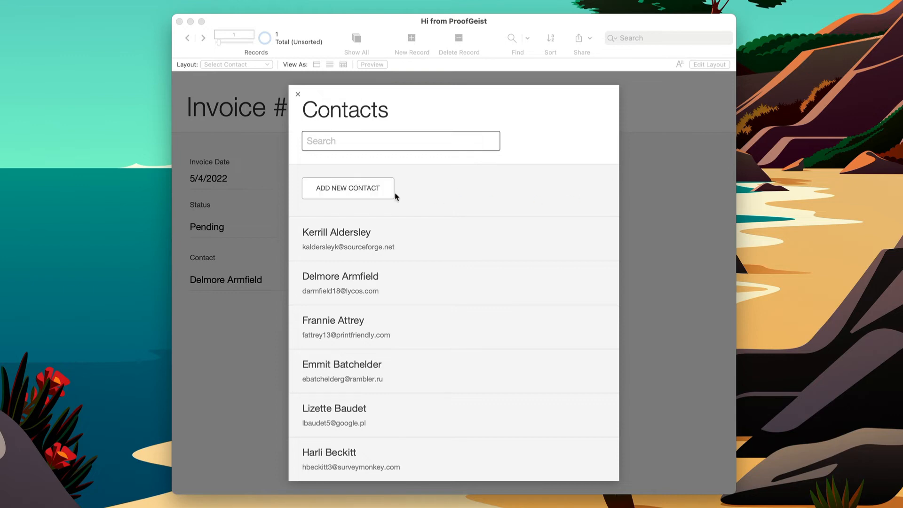
left_click(348, 188)
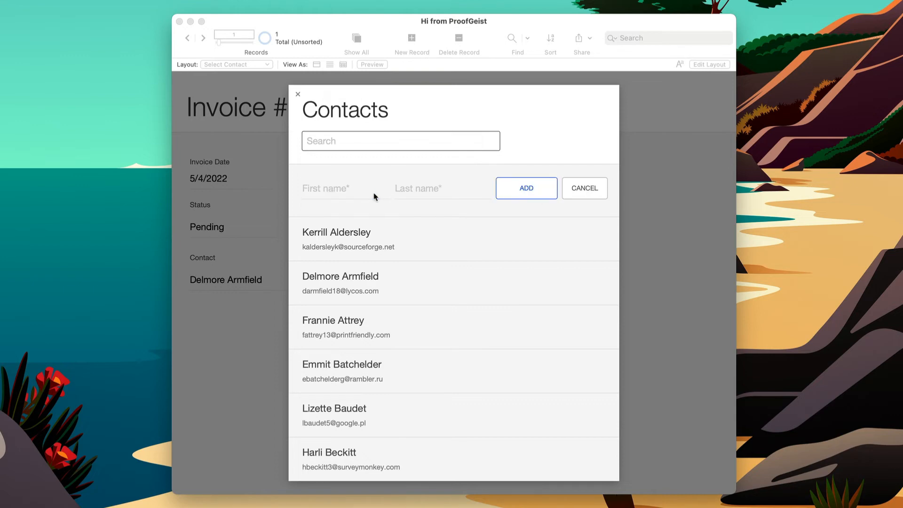
left_click(345, 188)
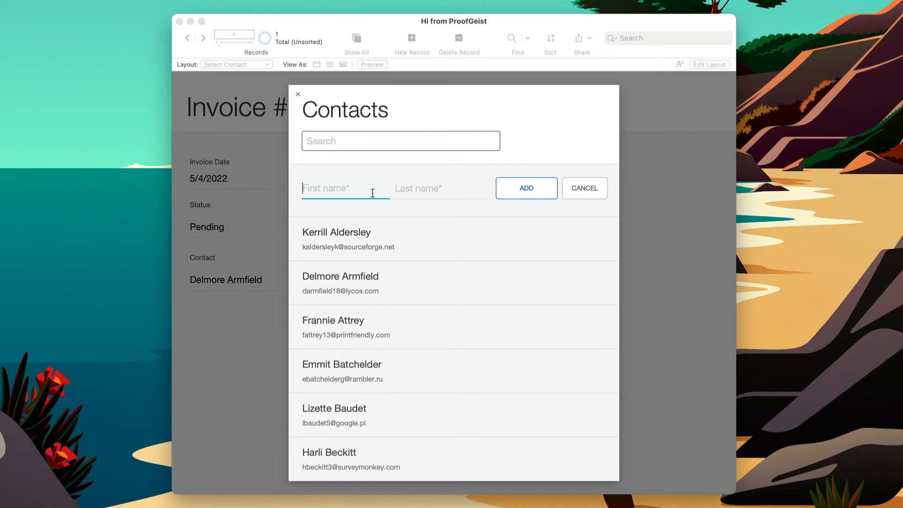
type("Martha")
left_click(443, 189)
type("Zink")
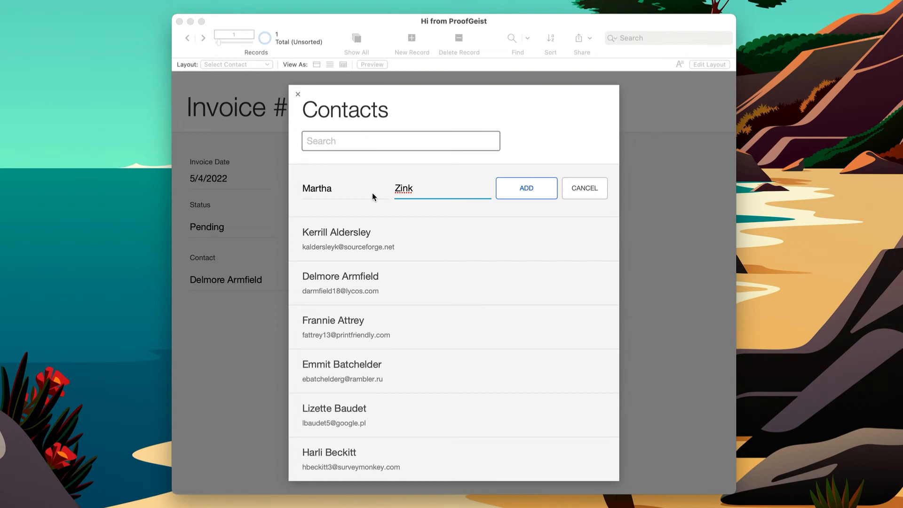
mouse_move(383, 197)
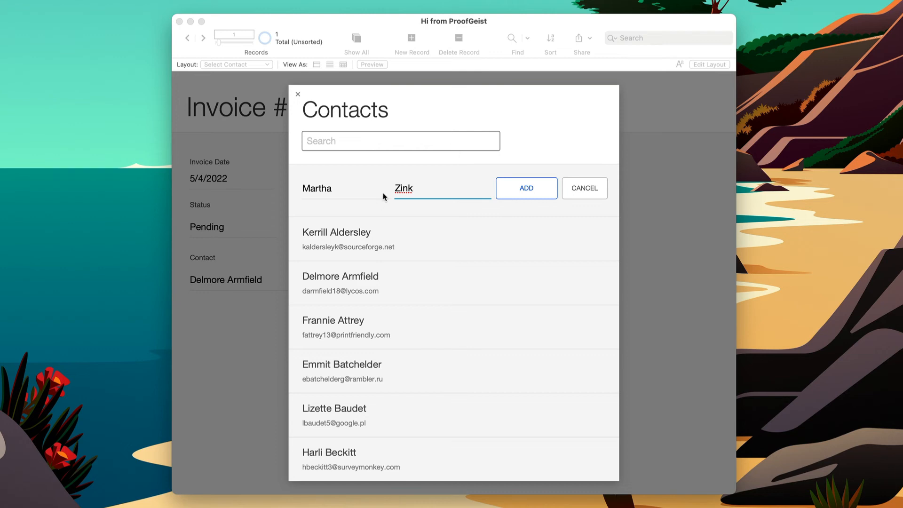
left_click(525, 188)
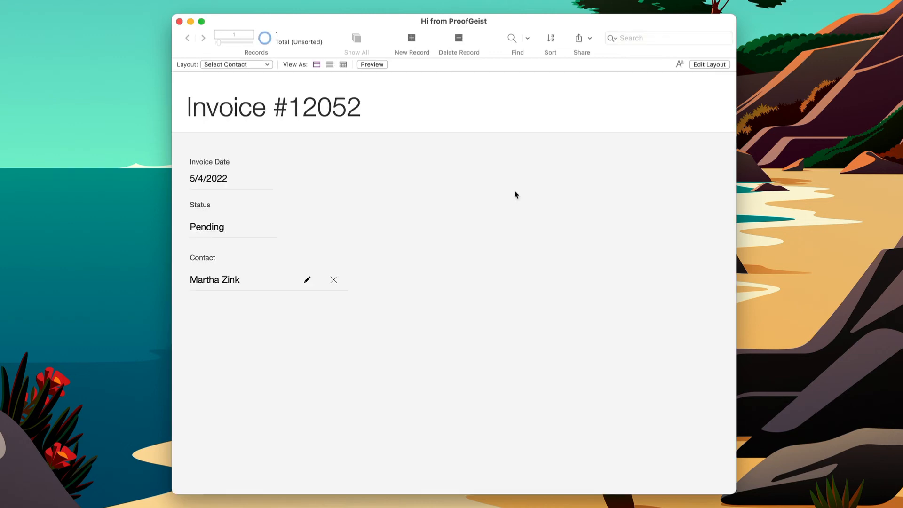